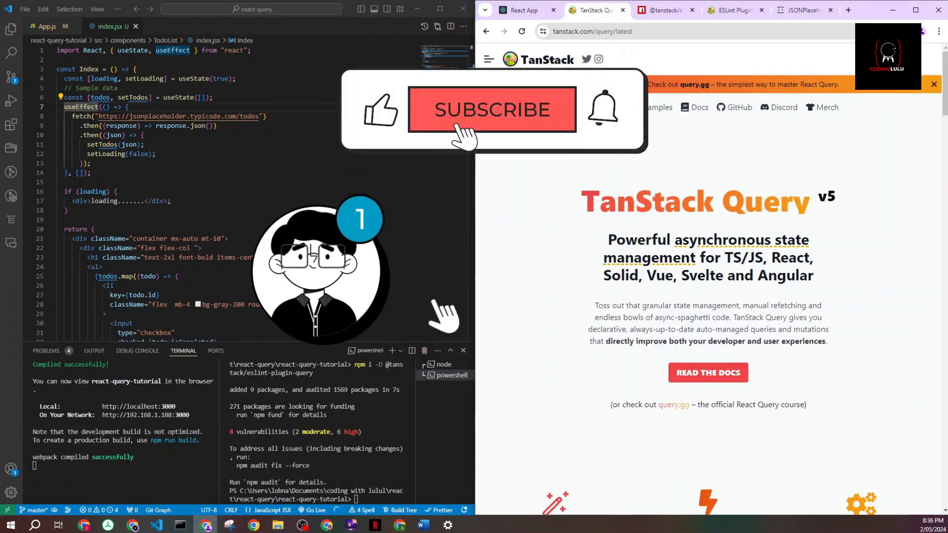
Bring up the running todo app on localhost:3000 beside the component's fetch code.
left_click(492, 109)
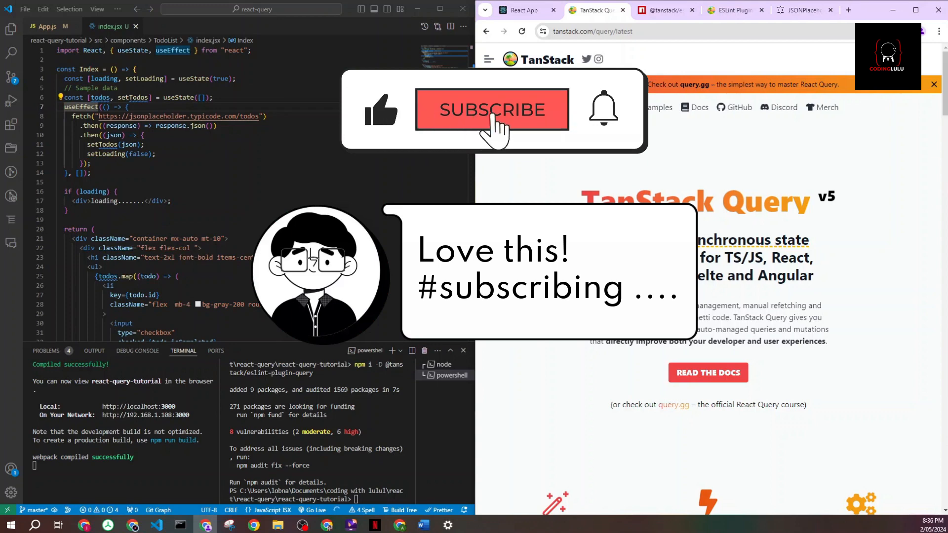
left_click(492, 109)
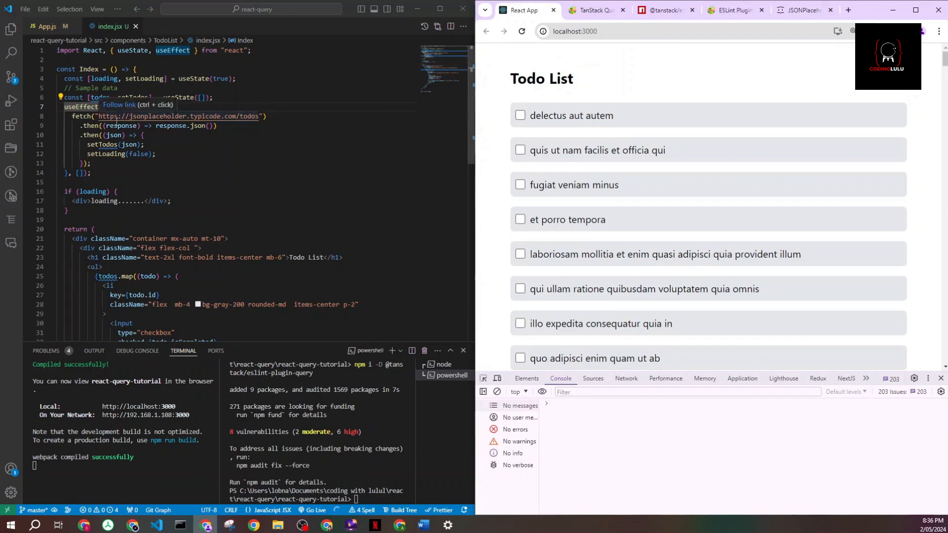
mouse_move(196, 169)
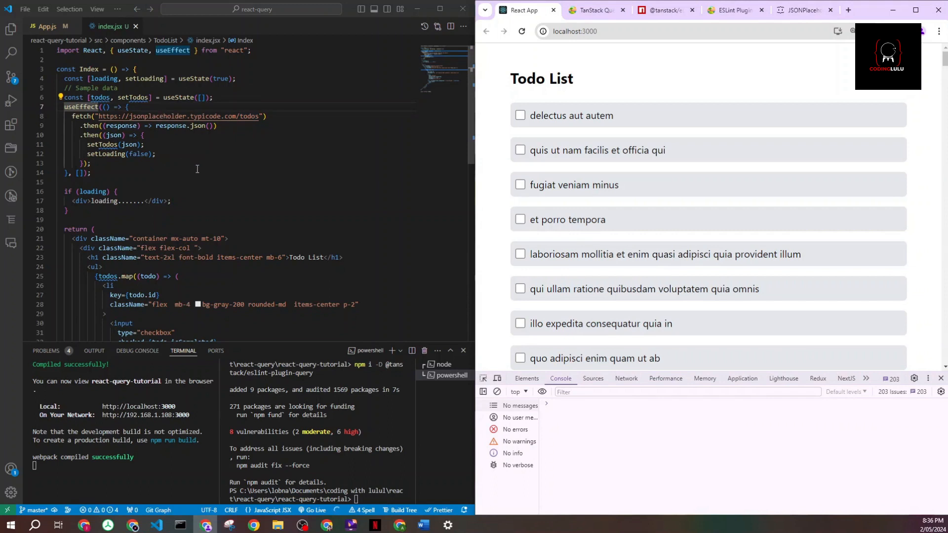
mouse_move(173, 180)
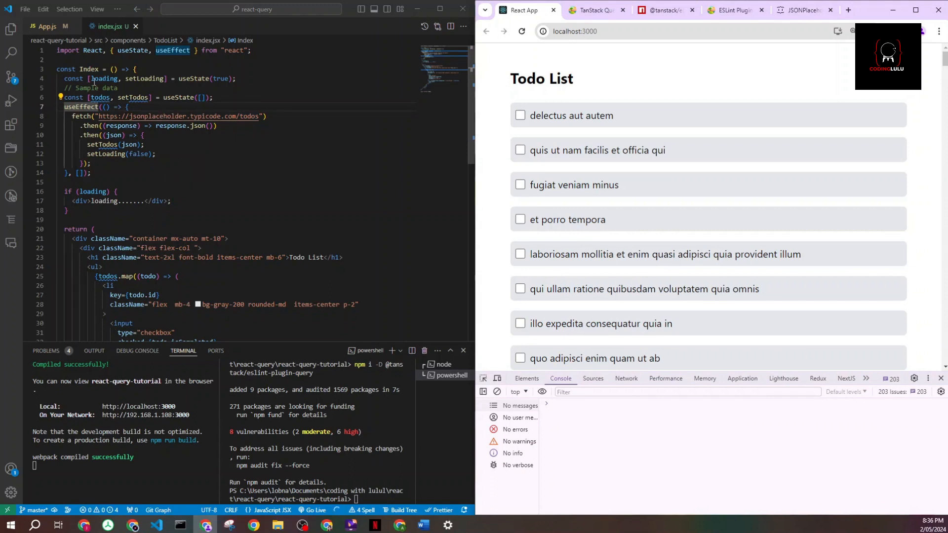
mouse_move(144, 79)
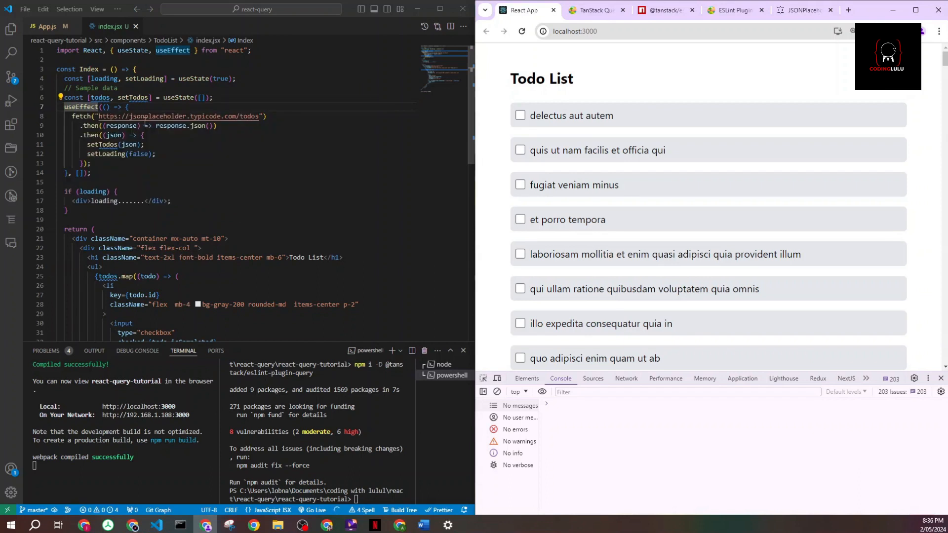
mouse_move(106, 154)
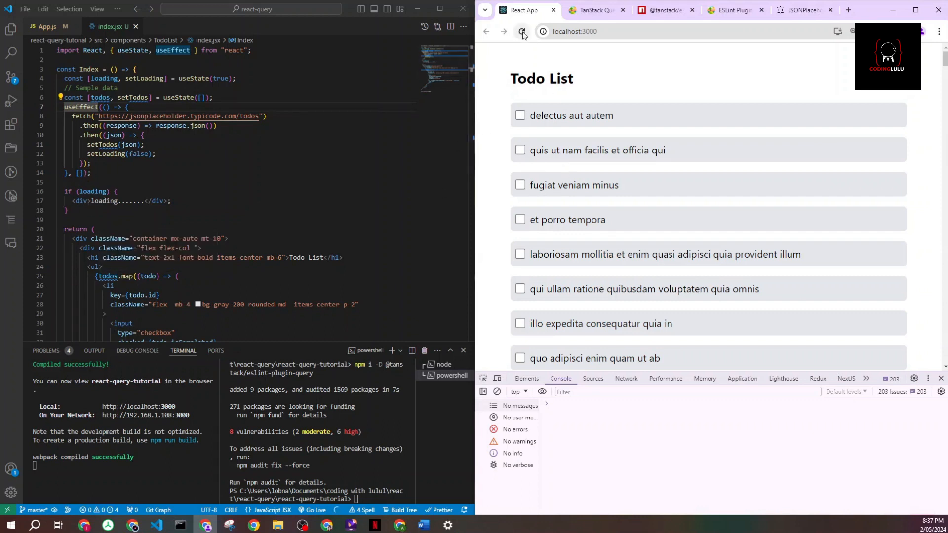
left_click(522, 31)
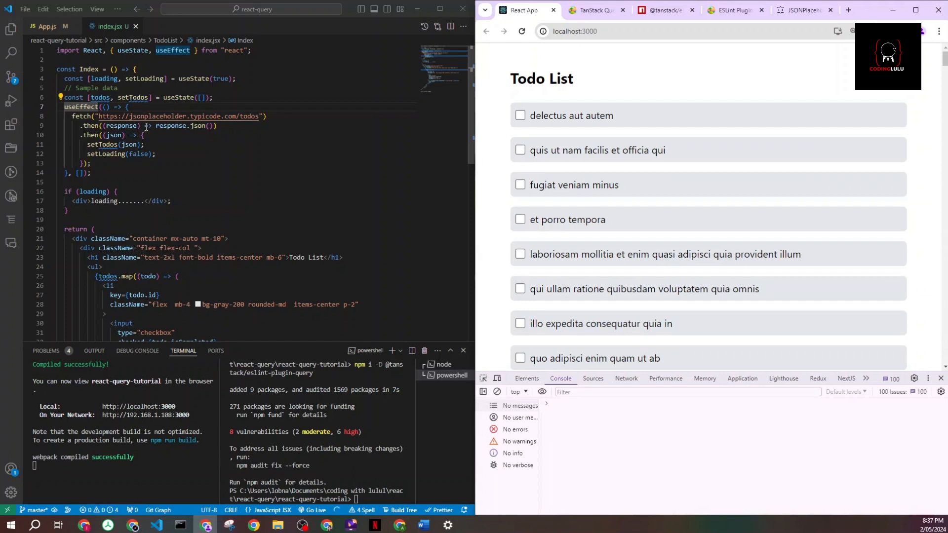
mouse_move(344, 353)
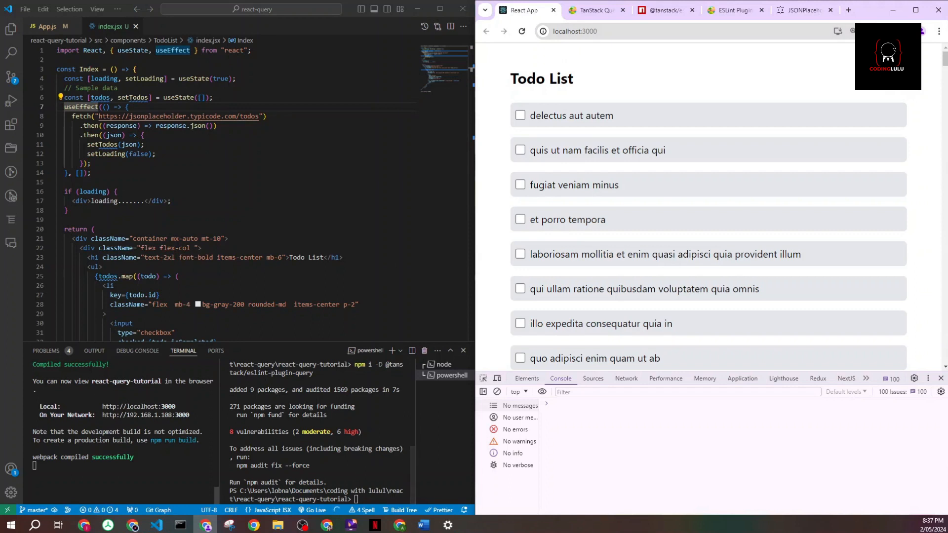
mouse_move(698, 26)
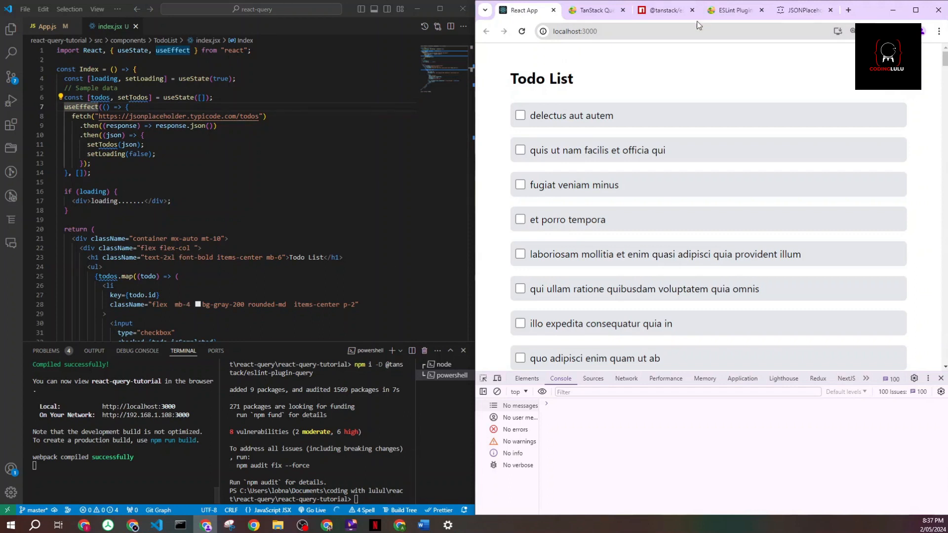
Navigate the TanStack Query docs to the React installation page with its install commands.
left_click(596, 10)
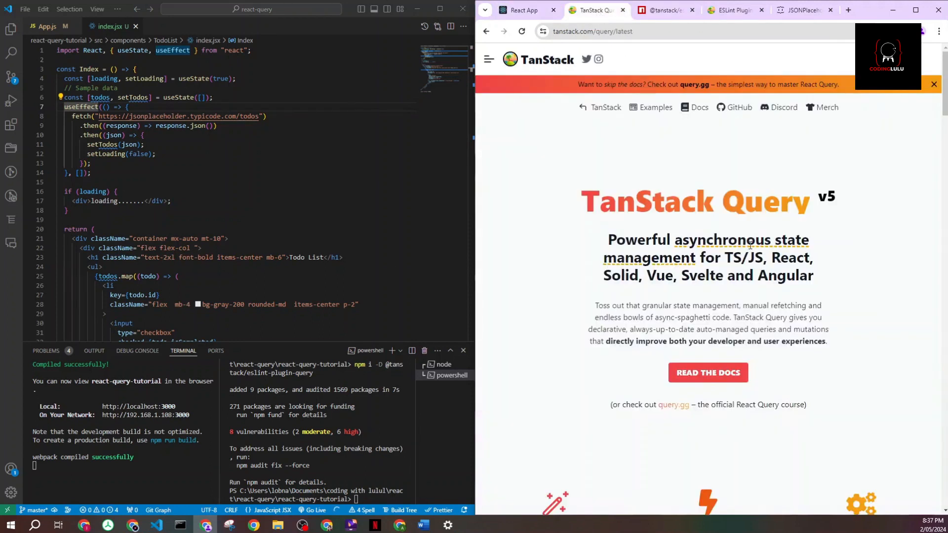
left_click(708, 372)
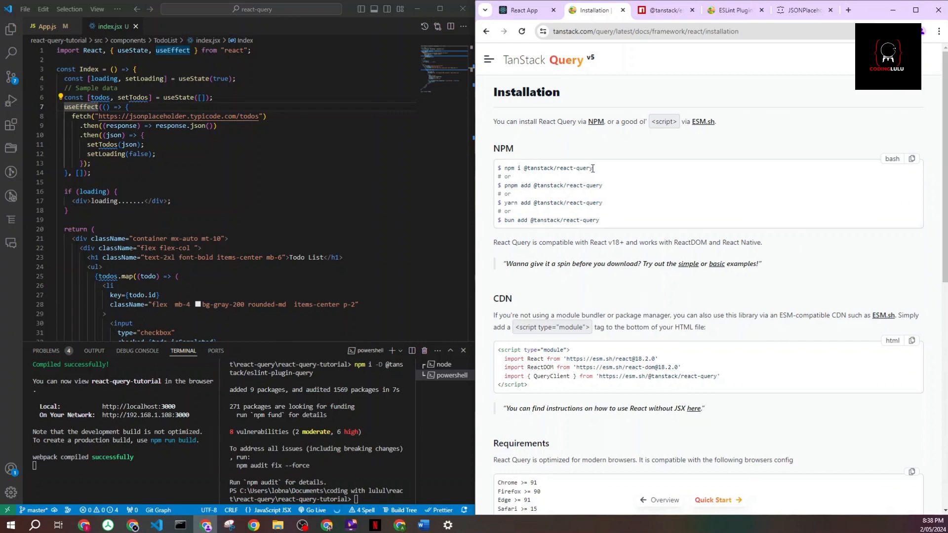
double_click(546, 168)
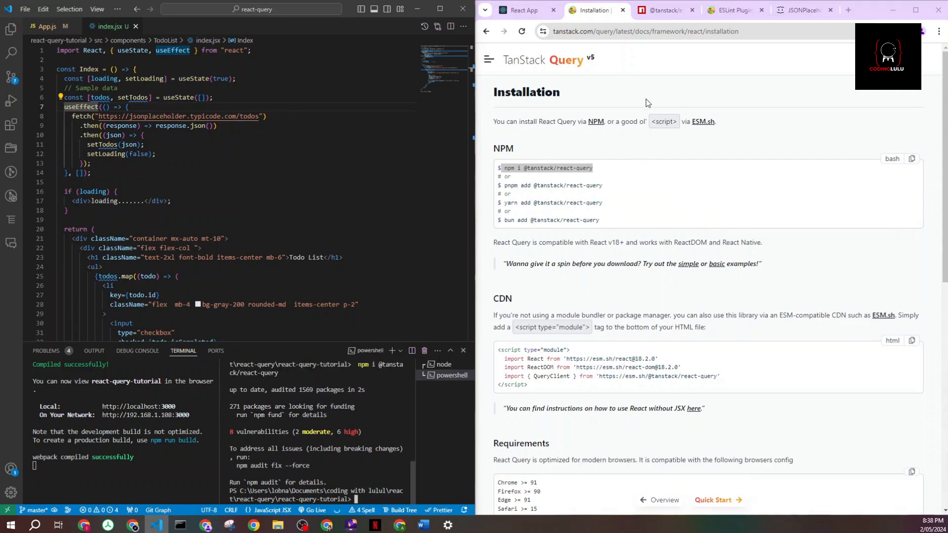
mouse_move(675, 61)
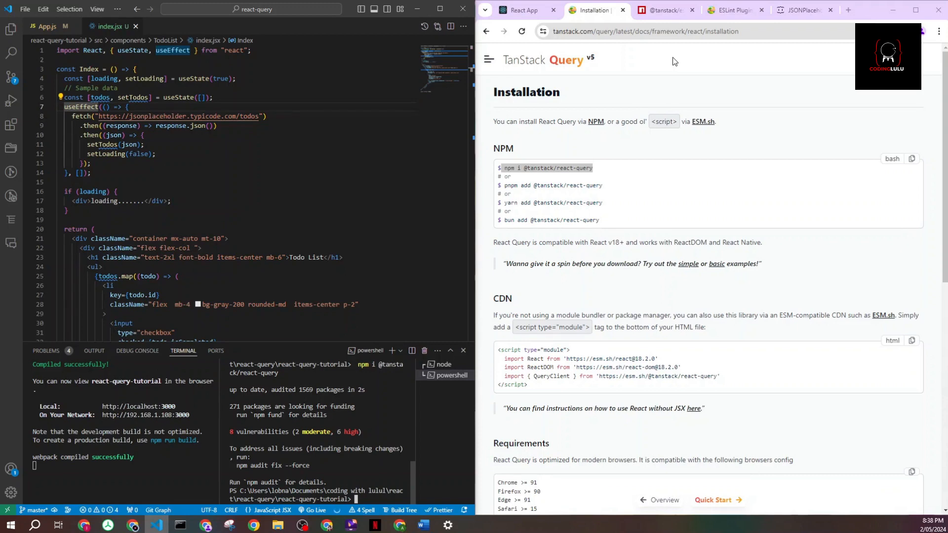
left_click(736, 10)
type("npm i -D @tanstack/eslint-plugin-query")
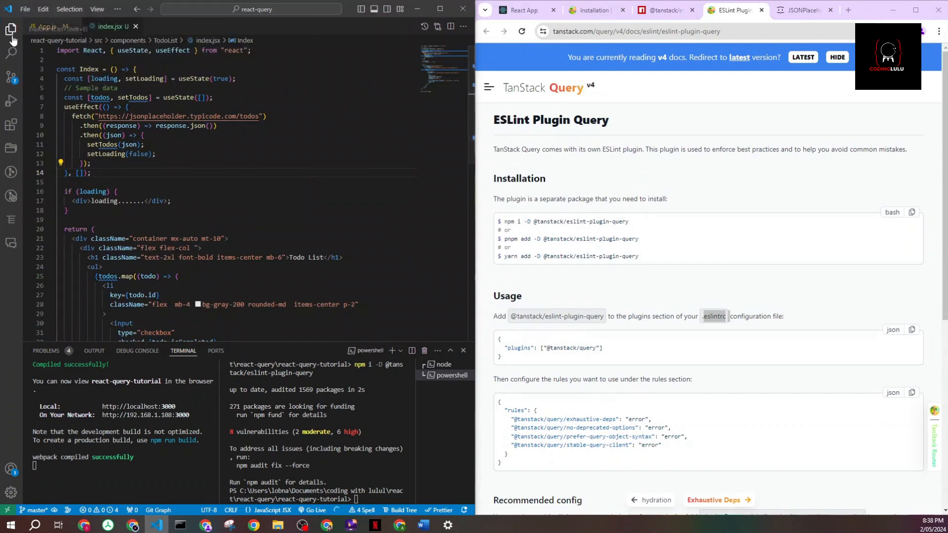
Create a new empty file named .eslintrc in the react-query-tutorial project.
left_click(11, 29)
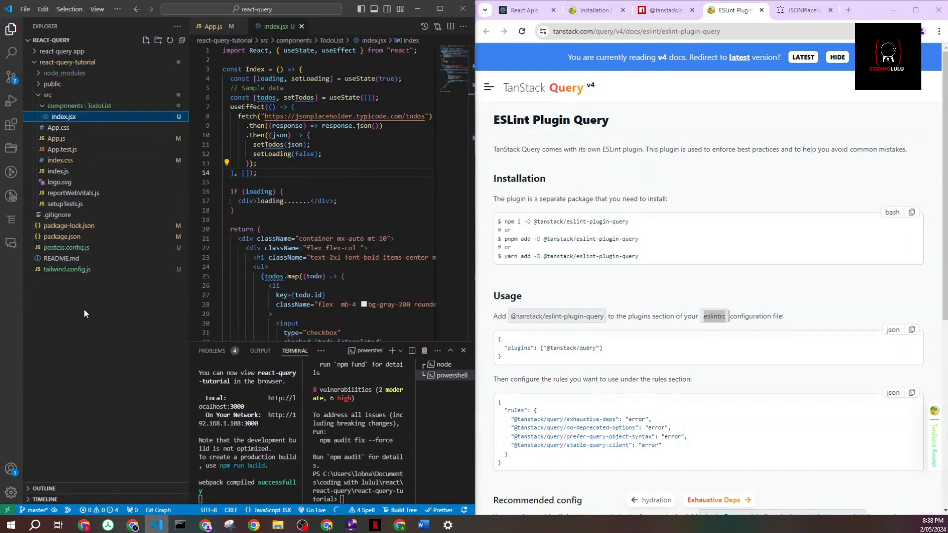
right_click(85, 302)
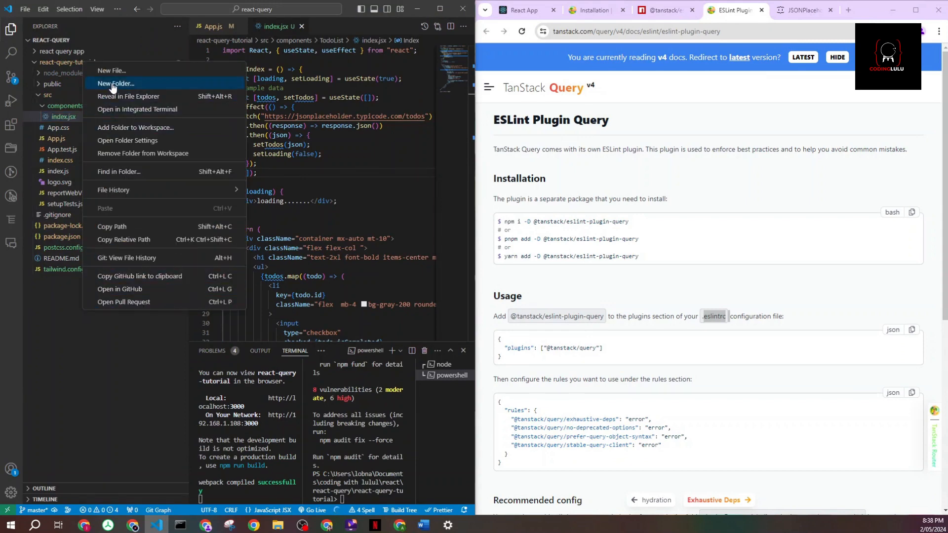
left_click(110, 71)
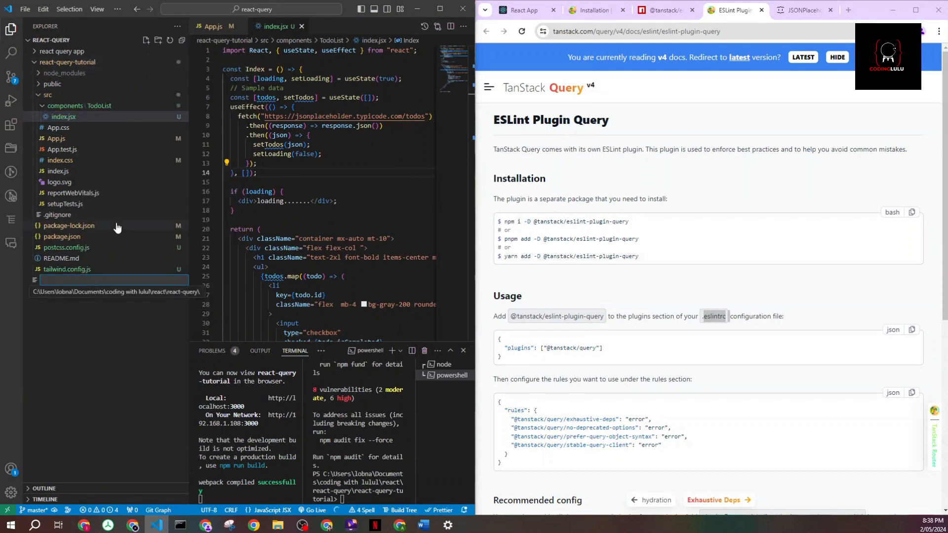
type(".eslintrc")
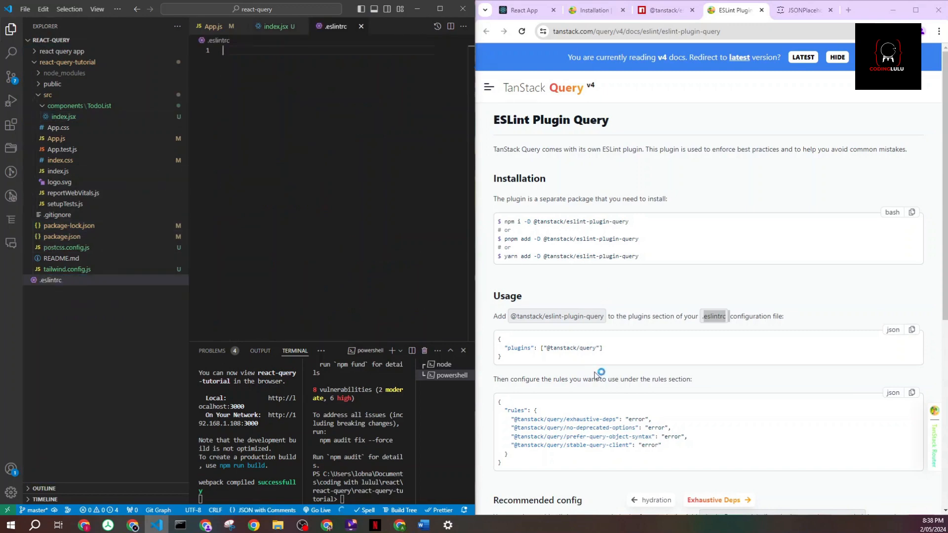
scroll("down", 3)
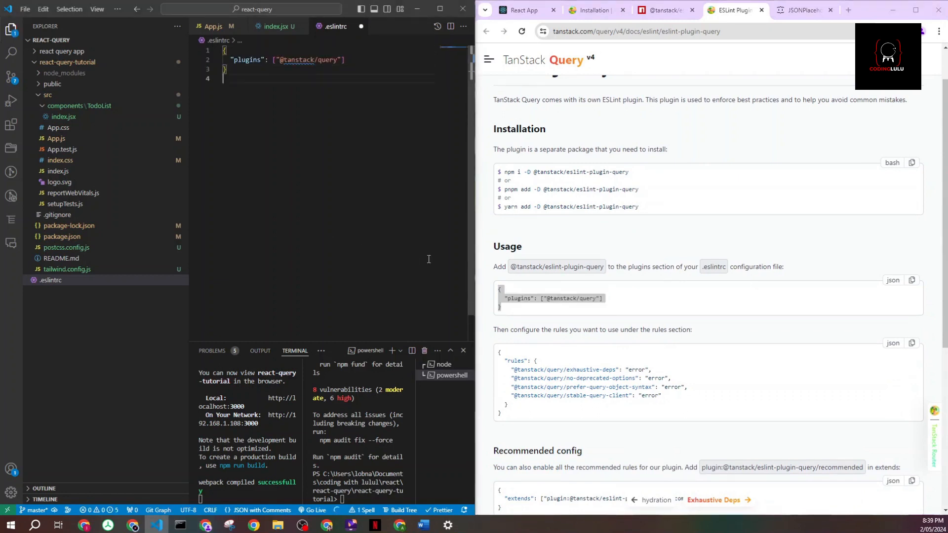
scroll("down", 3)
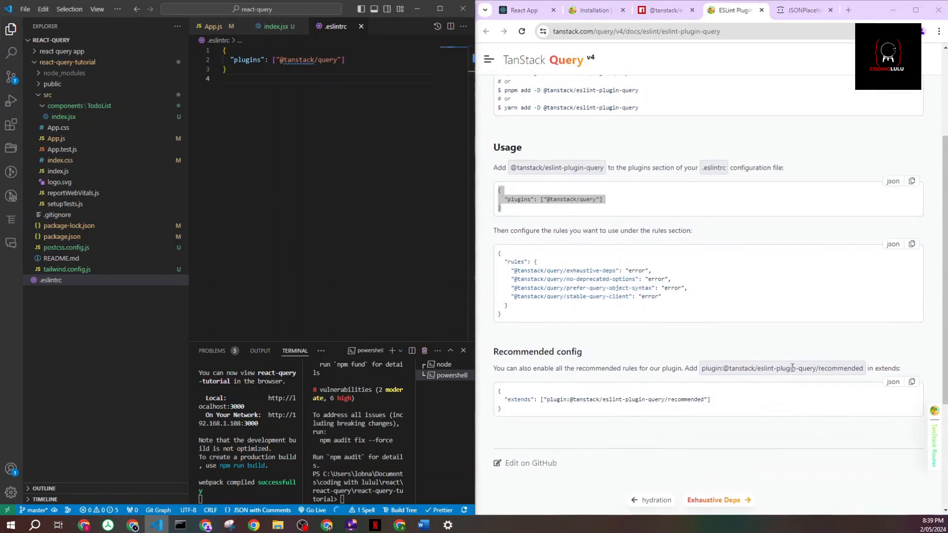
mouse_move(523, 248)
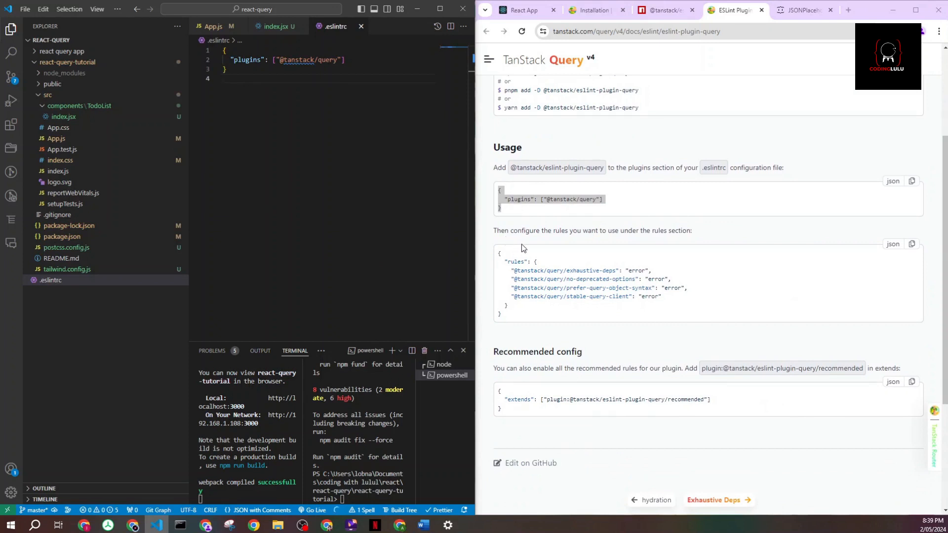
mouse_move(634, 308)
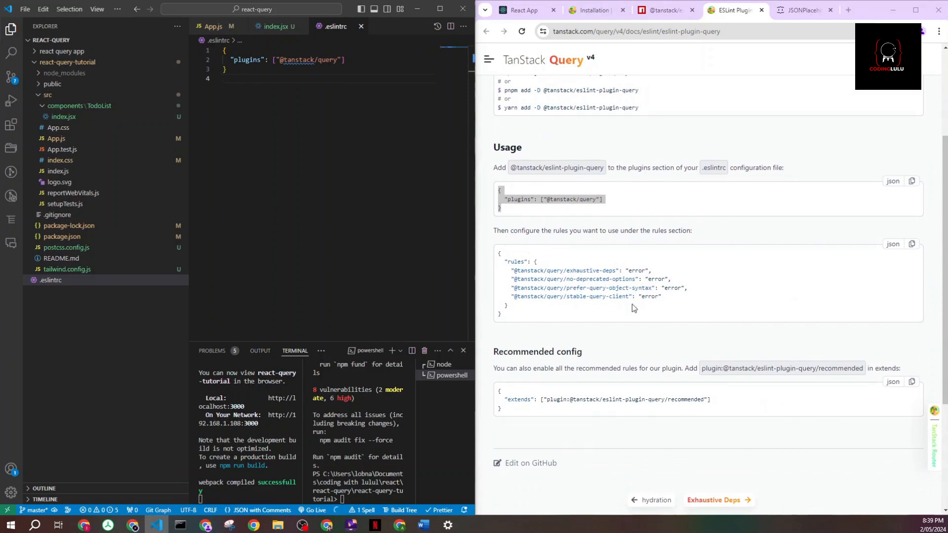
mouse_move(537, 260)
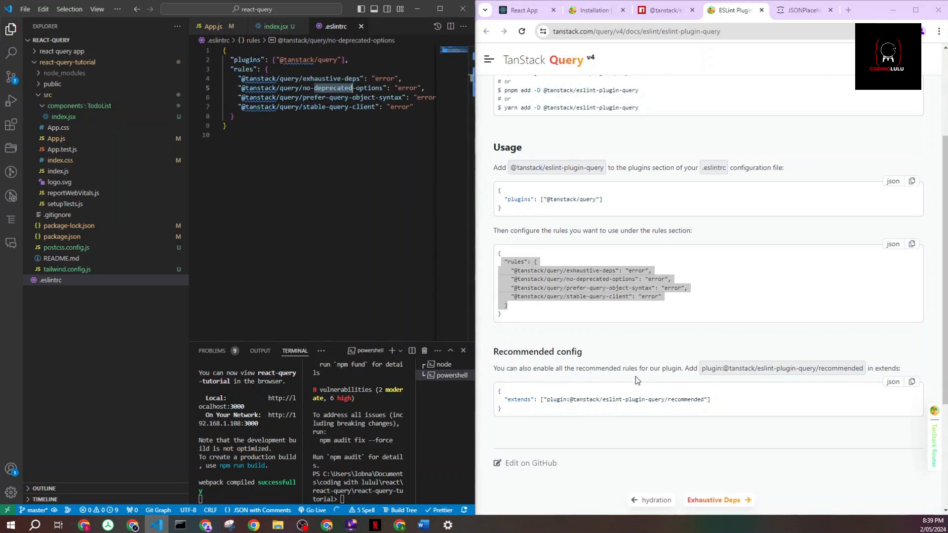
mouse_move(702, 392)
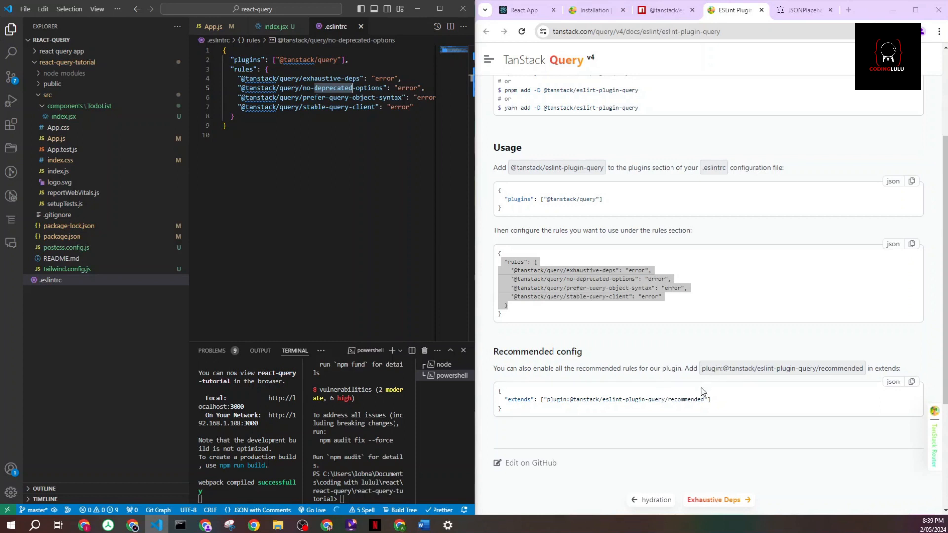
mouse_move(526, 398)
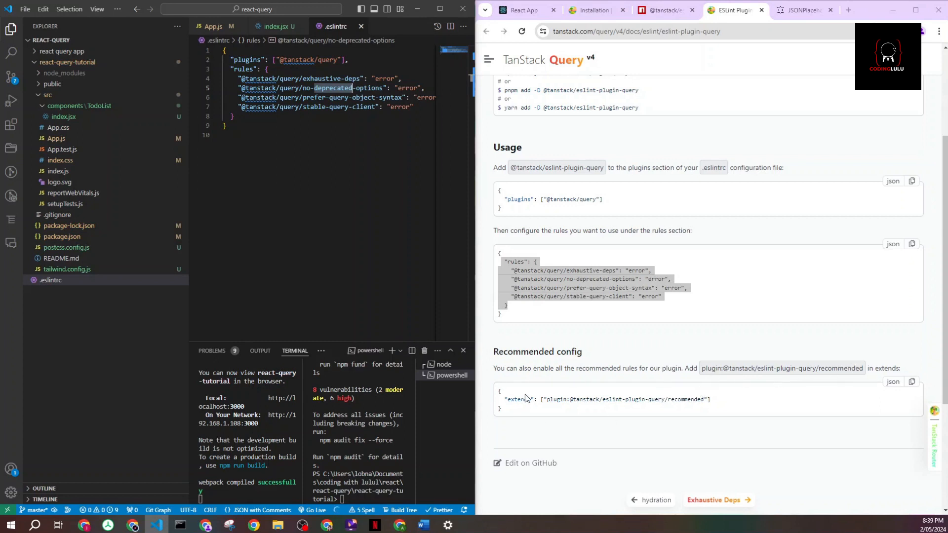
mouse_move(517, 358)
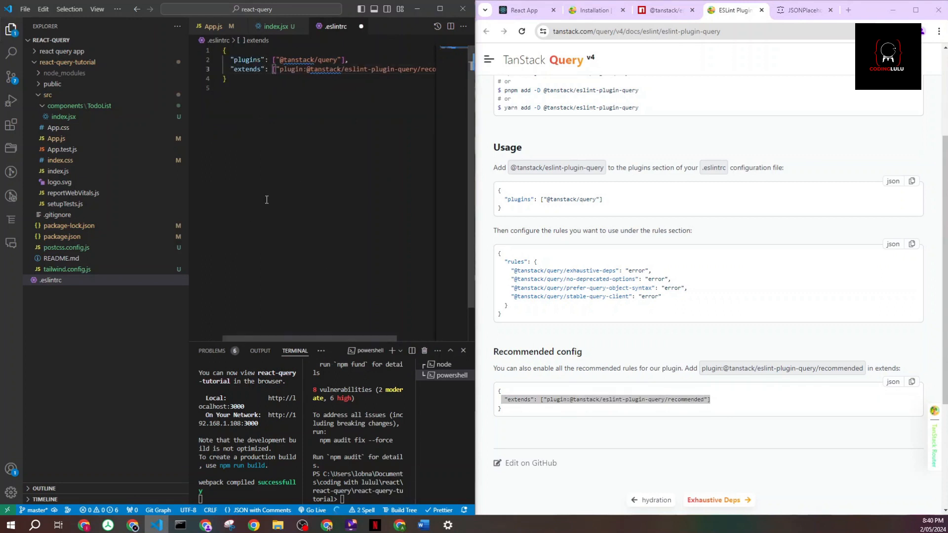
Save .eslintrc with an extends entry for the recommended eslint-plugin-query config.
key("ctrl+s")
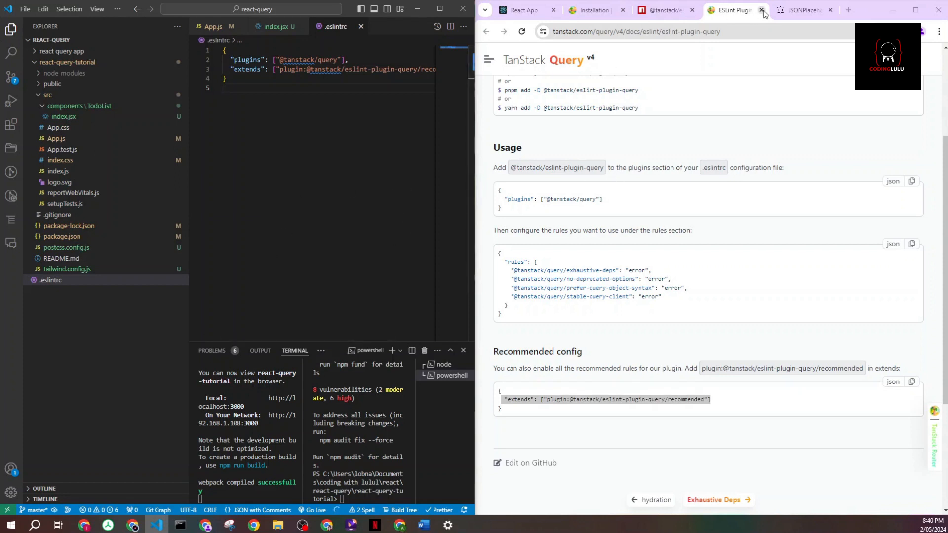
Close the ESLint docs and strip useState and the useEffect fetch from TodoList index.jsx.
left_click(761, 9)
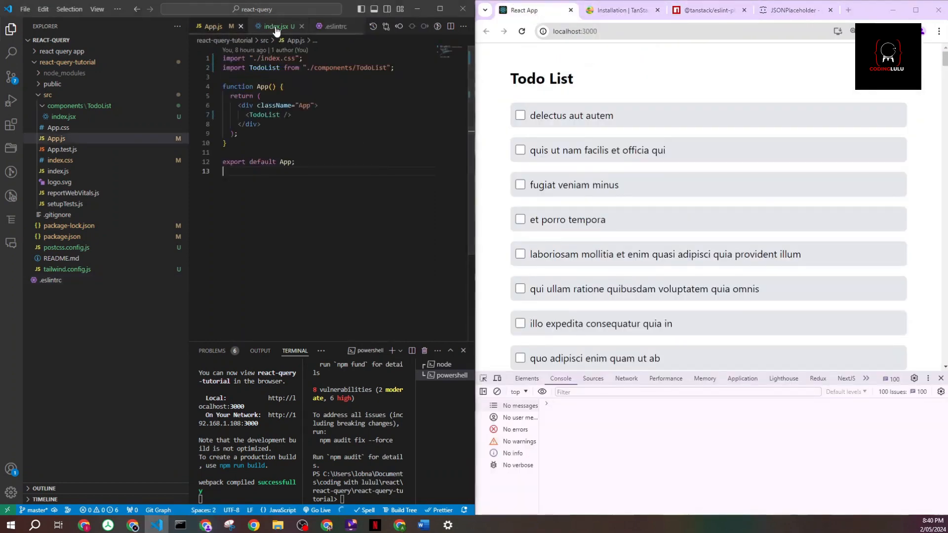
left_click(276, 26)
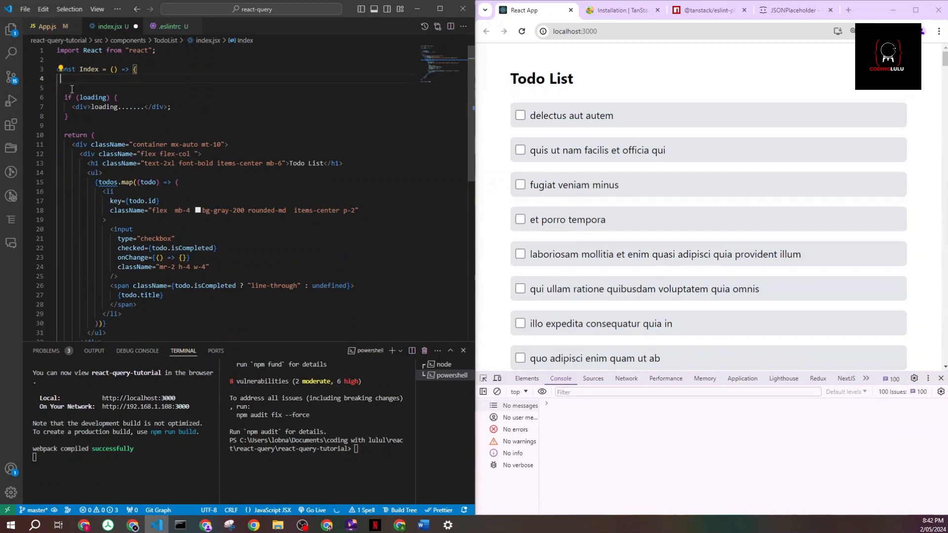
Remove the if (loading) block and comment out the <ul> todo list markup.
key("Delete")
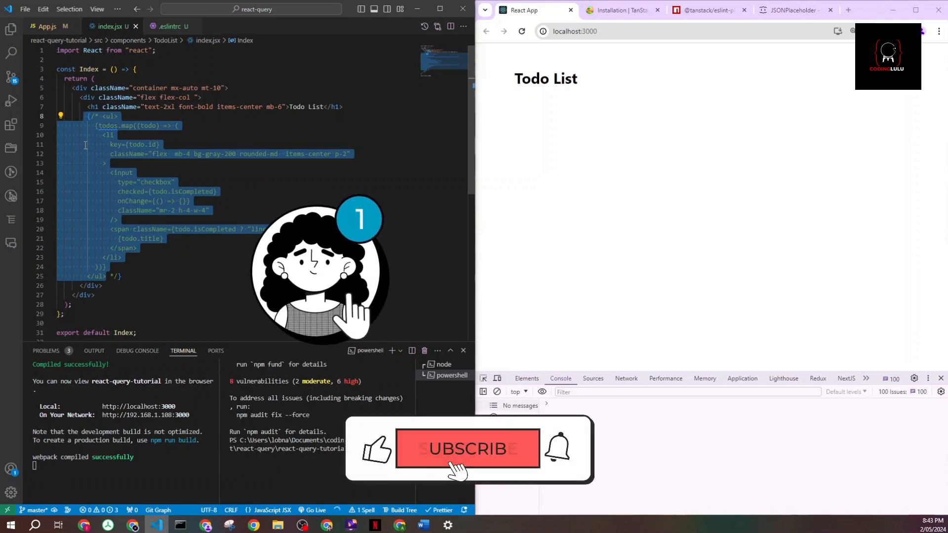
left_click(467, 448)
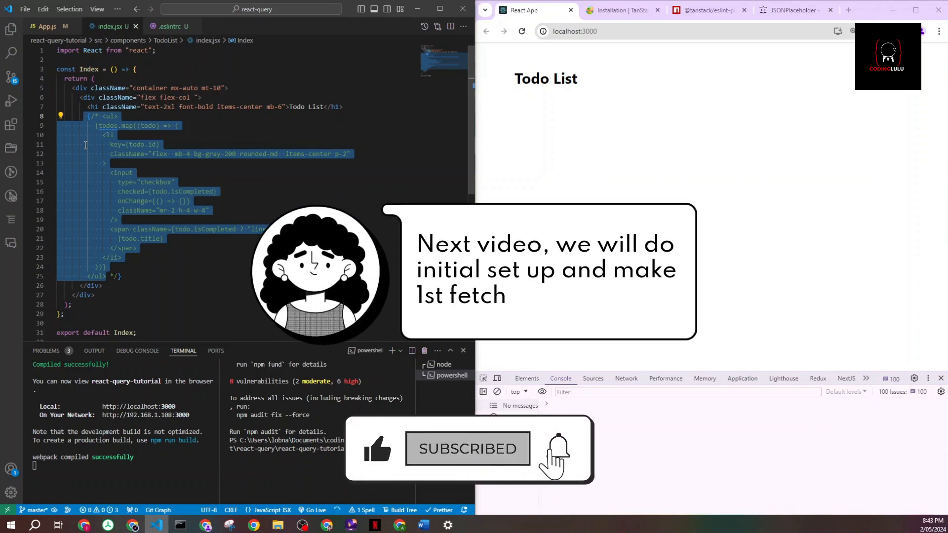